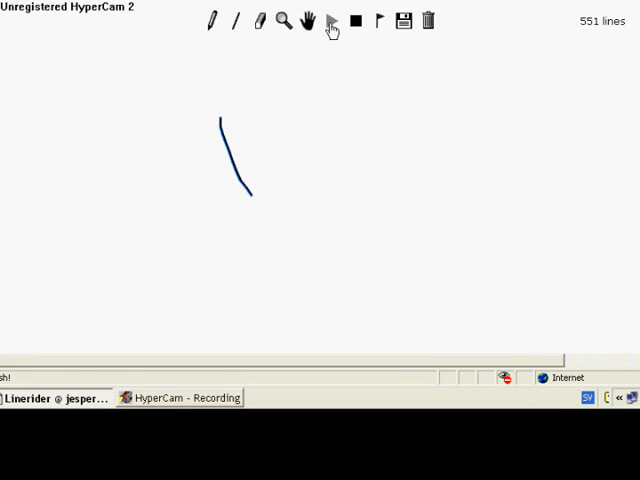
Step: Play the track so the sledder rides past the zigzag spring and through the loops
{"action": "left_click", "coordinate": [333, 20]}
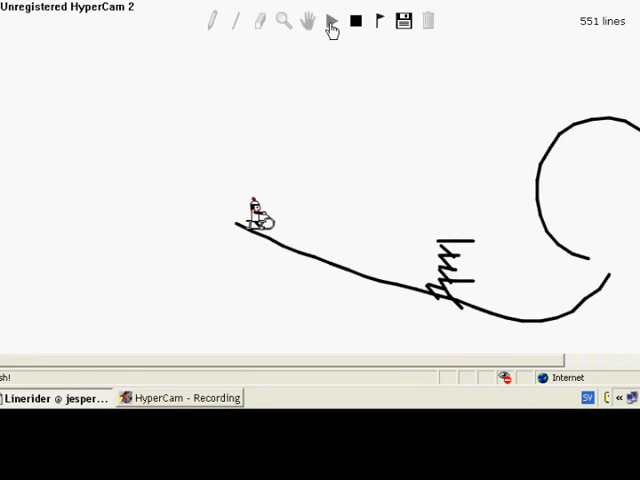
{"action": "left_click", "coordinate": [333, 21]}
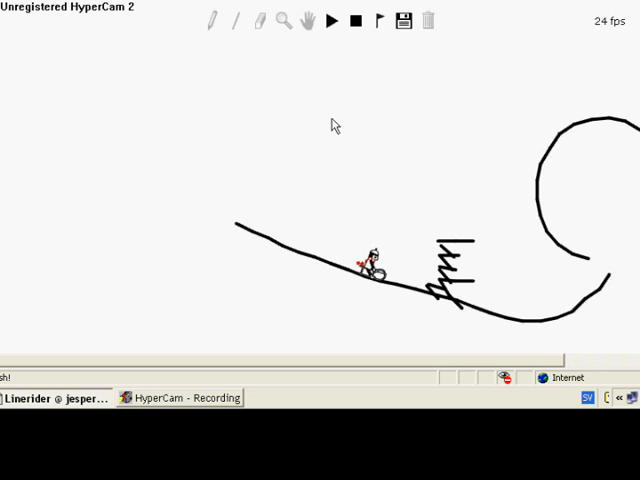
{"action": "left_click", "coordinate": [333, 20]}
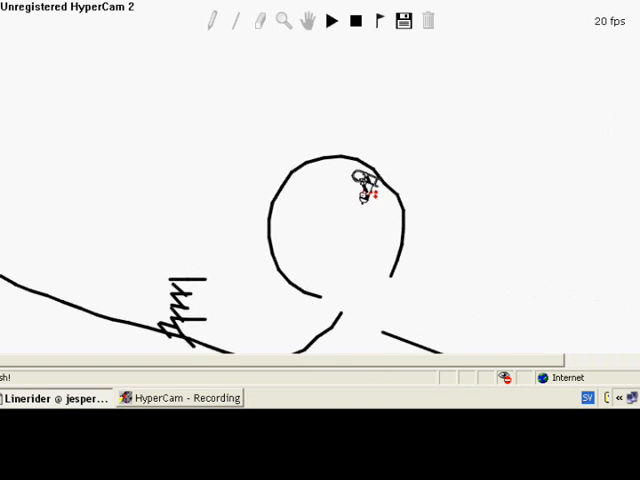
{"action": "left_click", "coordinate": [333, 20]}
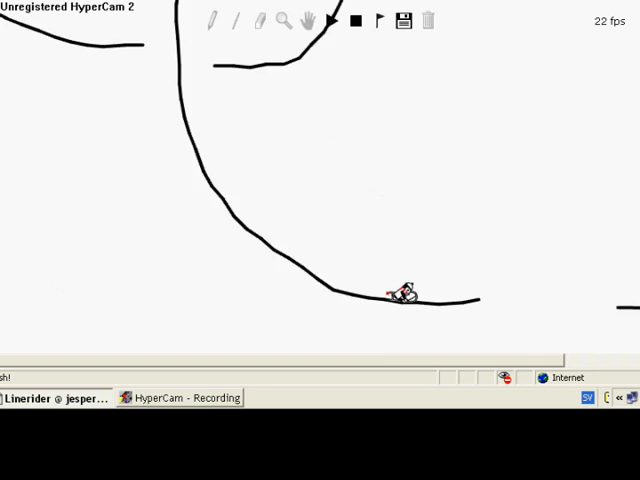
{"action": "left_click", "coordinate": [333, 20]}
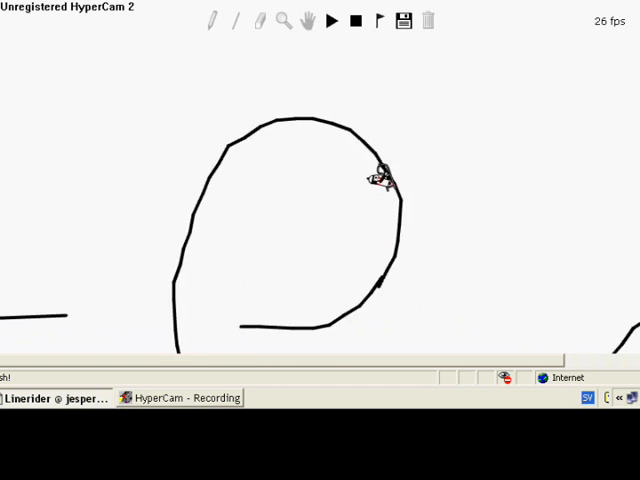
{"action": "left_click", "coordinate": [332, 20]}
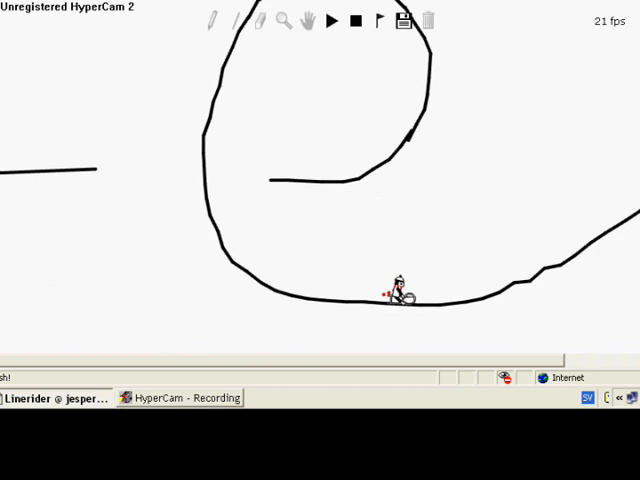